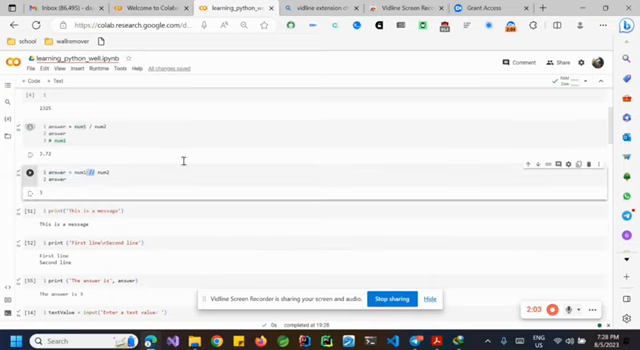
Add a 'this a cool' comment and a second 'hello' greeting print to the message cell
scroll(down, 3)
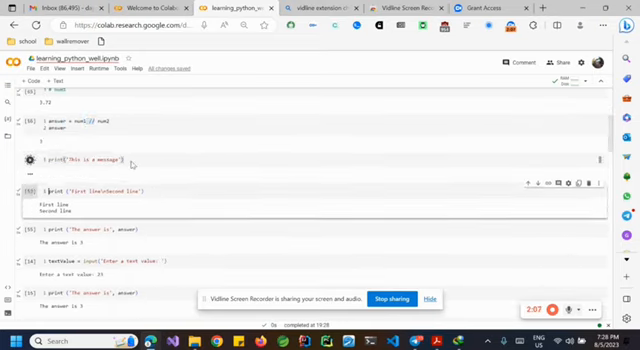
click(36, 160)
text(f')
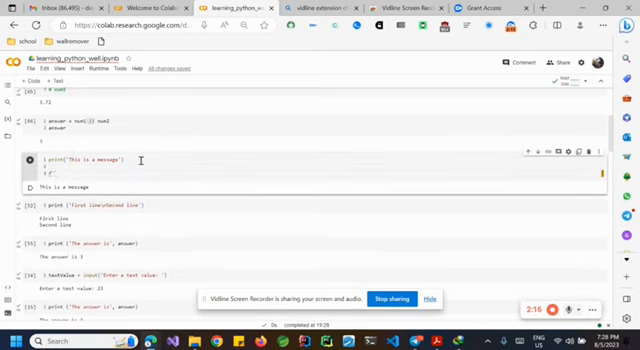
text(this a)
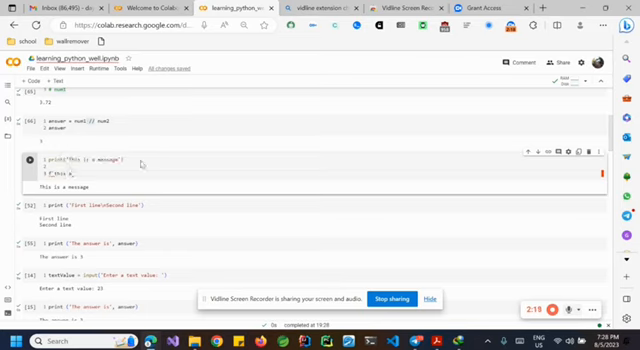
text(cool way of writing)
click(118, 166)
text(name='dale)
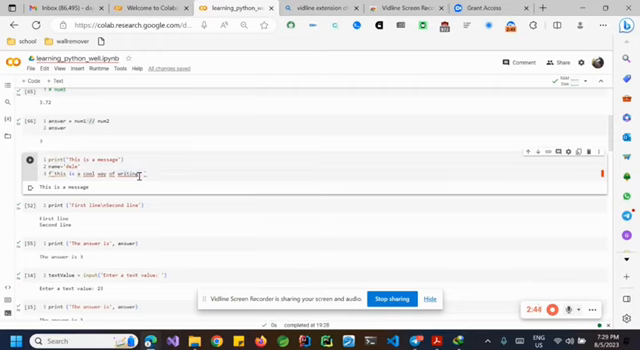
text(hello {name}!')
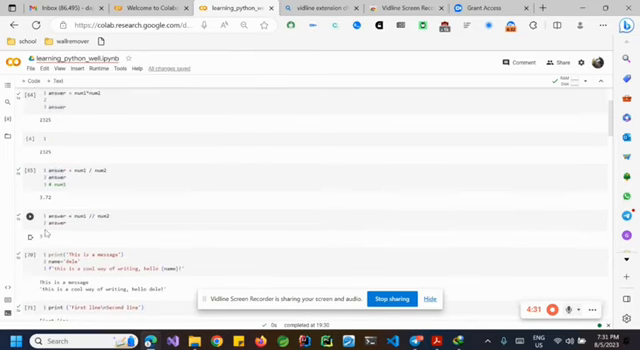
Begin a comment line beneath the textValue input prompt
click(104, 182)
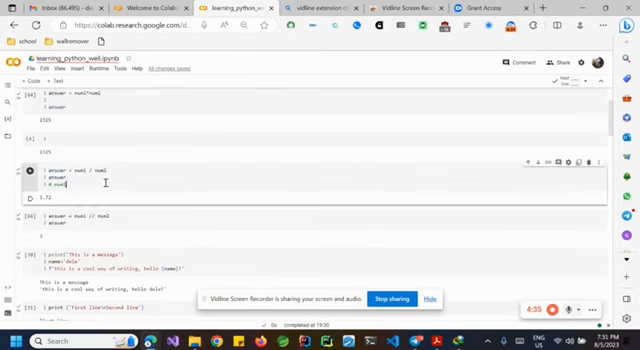
scroll(down, 3)
text(f'the value i)
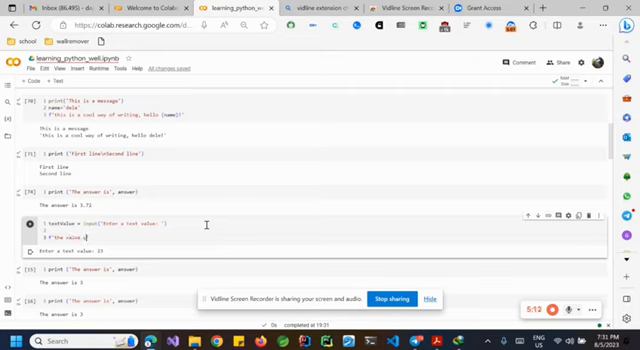
Print an f-string 'you entered' message echoing the text value and run the cell
text(you entered is {)
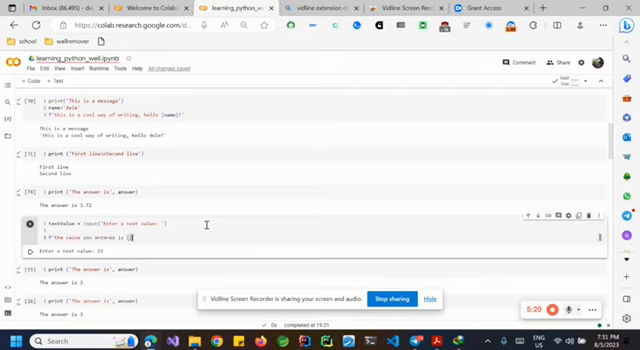
text(textValue)
text(34)
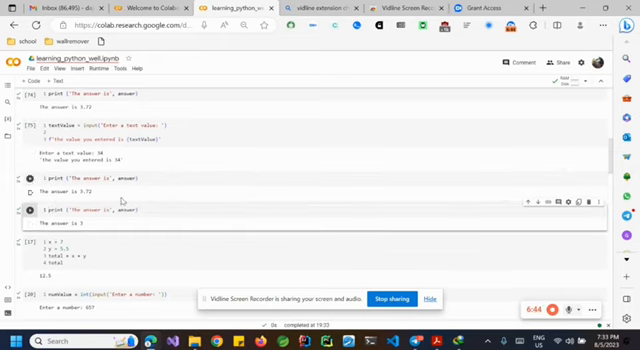
Rerun the int(input()) cell so the 'Enter a number:' prompt reappears
scroll(down, 3)
text(5gj9ggho)
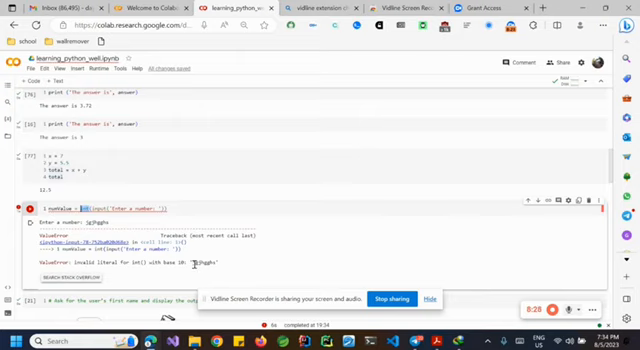
scroll(down, 3)
text(34)
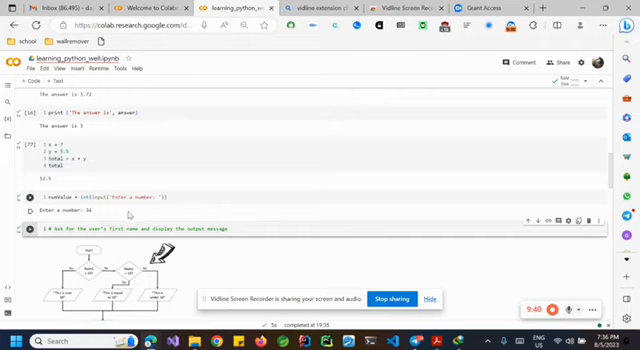
scroll(down, 3)
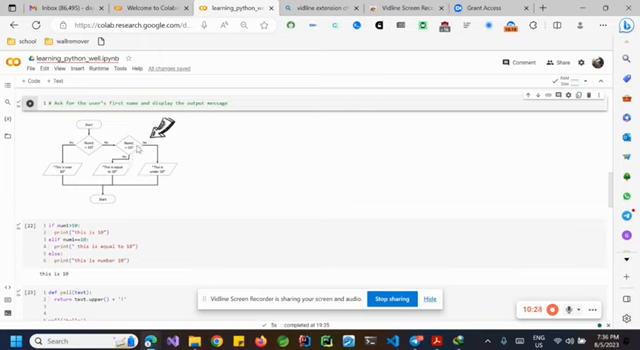
mouse_move(150, 204)
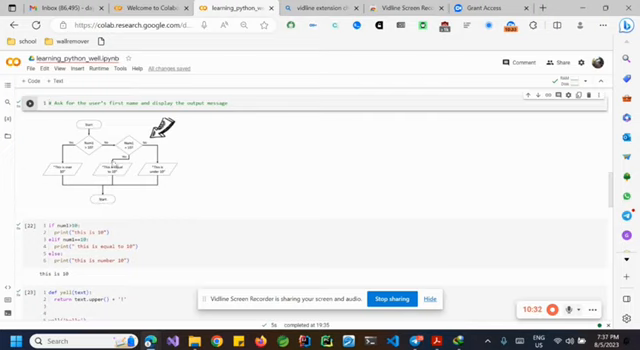
Begin rewriting the if/elif branch lines for the greater, equal and smaller cases
scroll(down, 3)
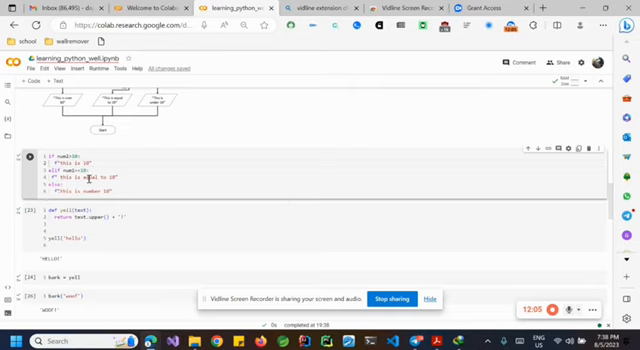
text(return)
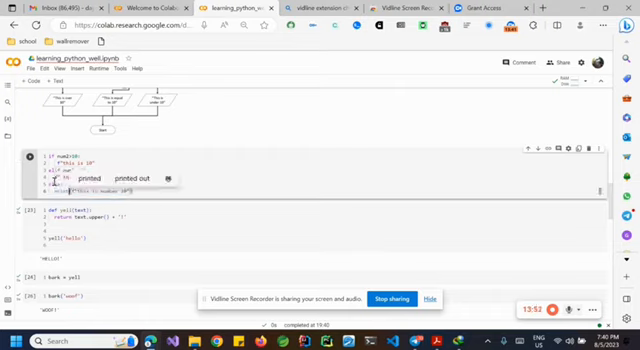
Make branches print f-strings for 'equal to 10' and 'greater' cases and run the cell
text("this is equal to 10"))
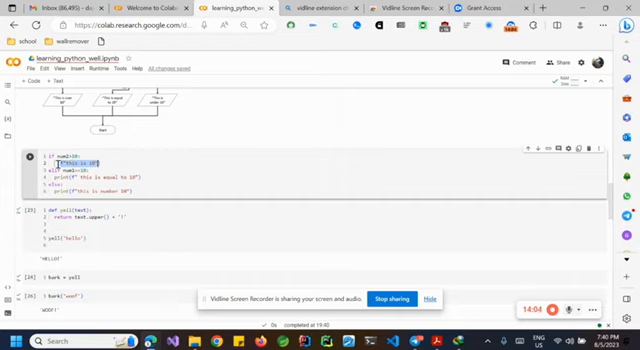
text(print)
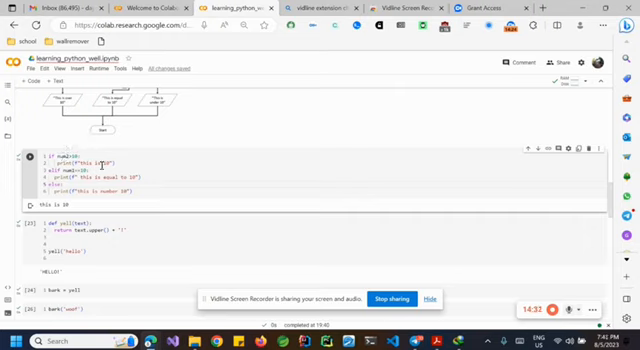
text(greater)
text({num2})
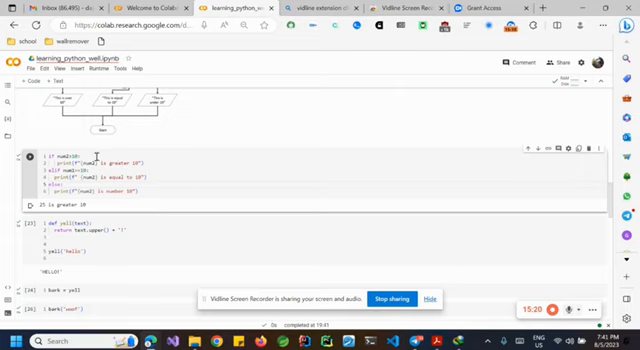
mouse_move(280, 232)
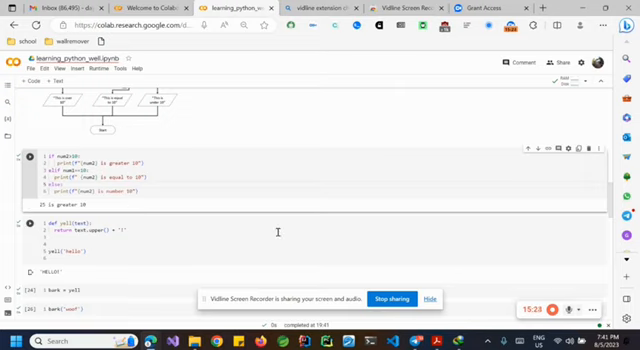